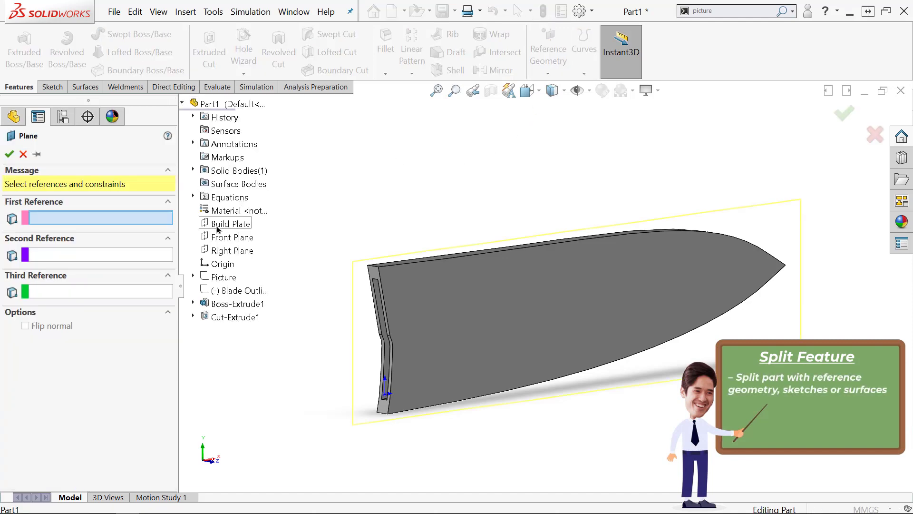
Split the knife part at Plane1 with Cut Part and mark the first resulting body.
click(230, 222)
text(split)
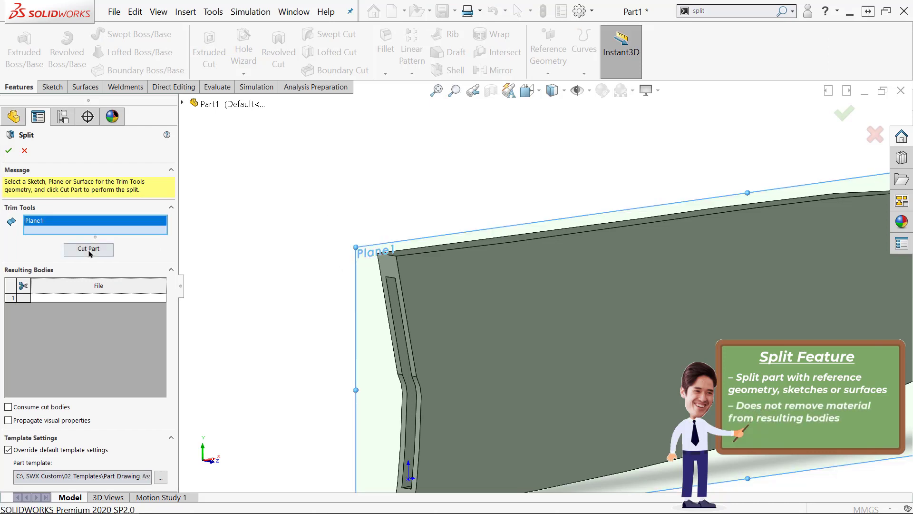
click(82, 249)
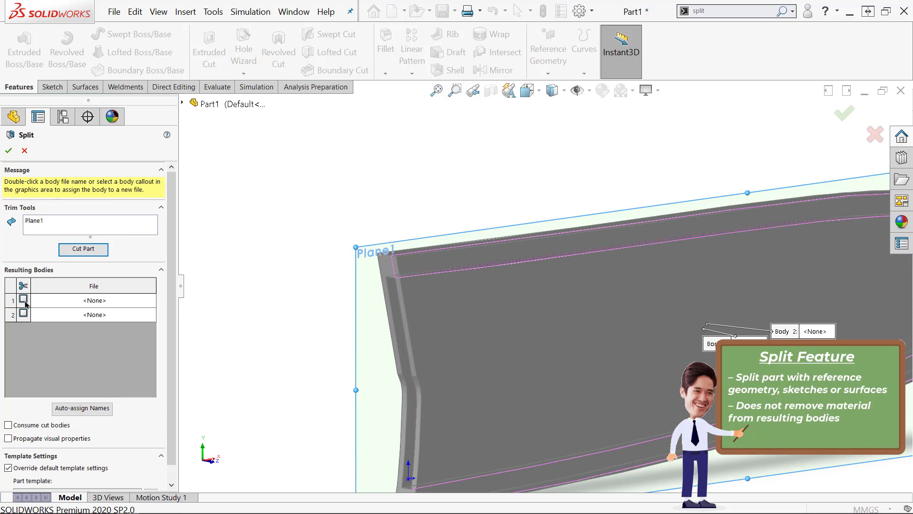
click(23, 300)
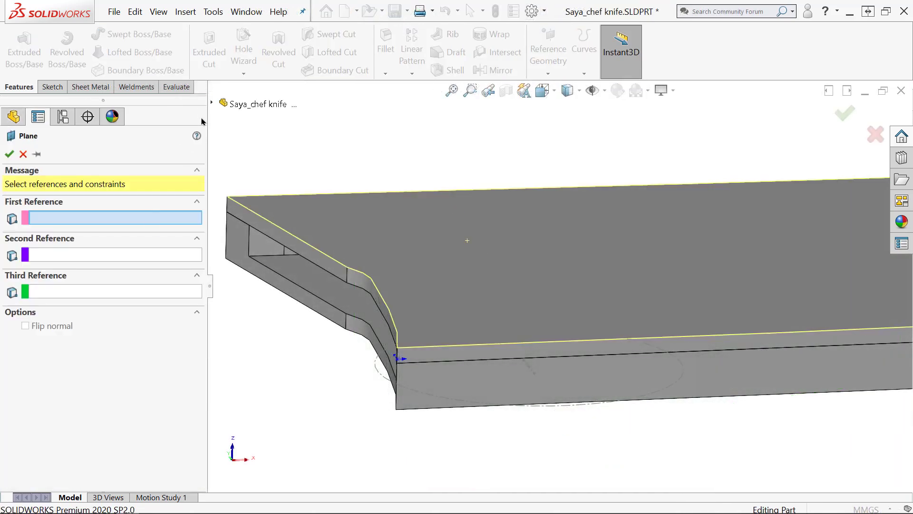
Sketch the loop path on Plane2, set its angle dimension and fillet the corner for the circular sweep.
click(261, 236)
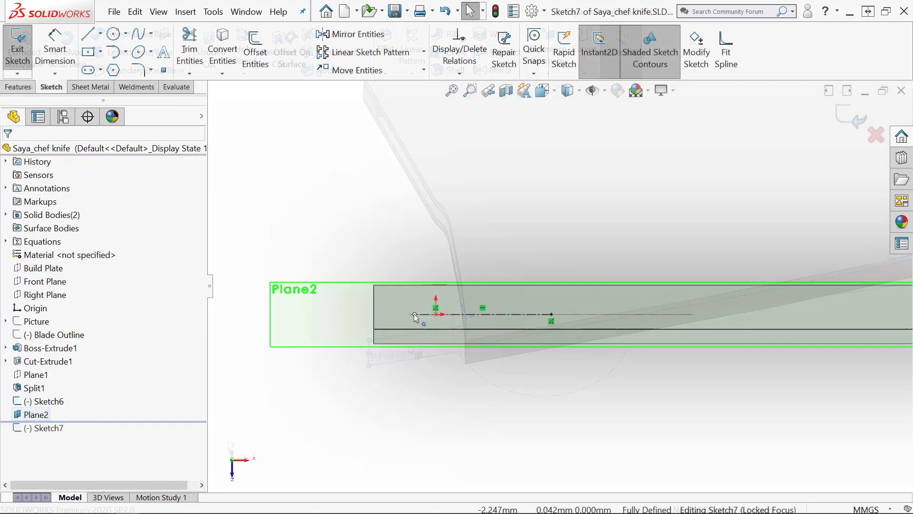
click(87, 33)
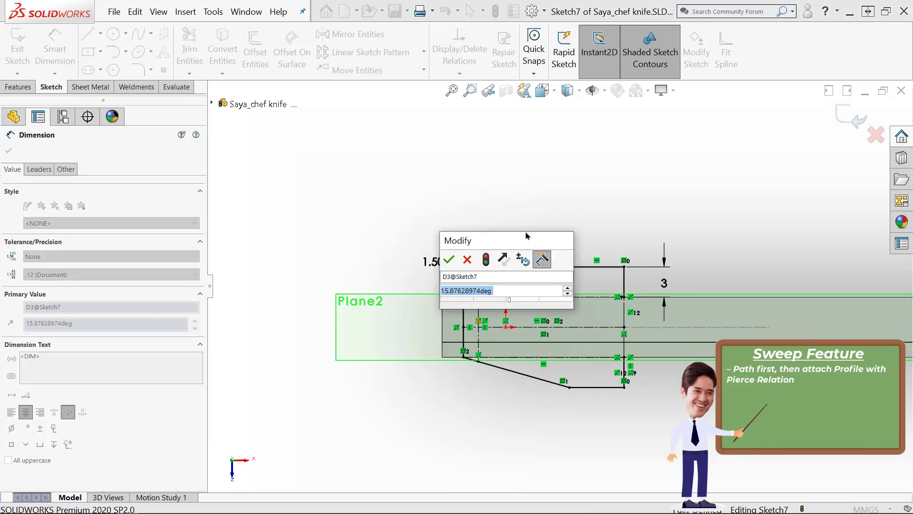
click(140, 70)
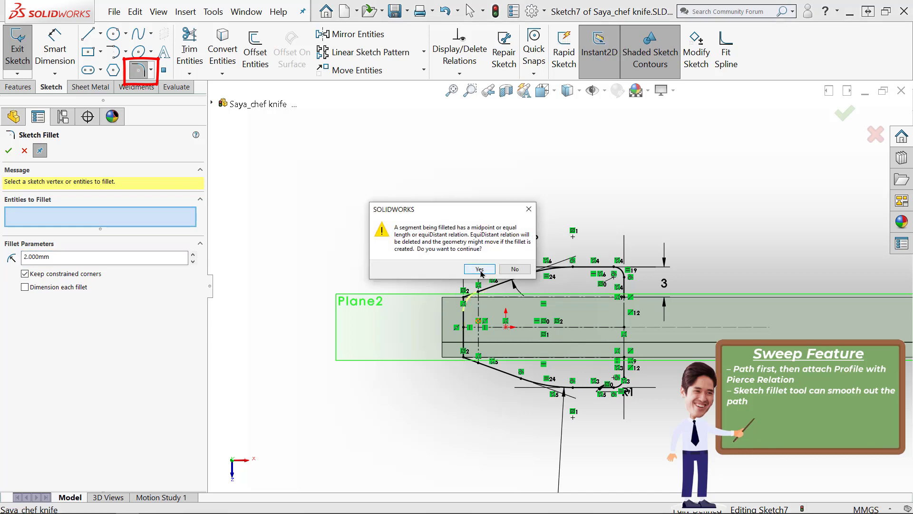
click(478, 268)
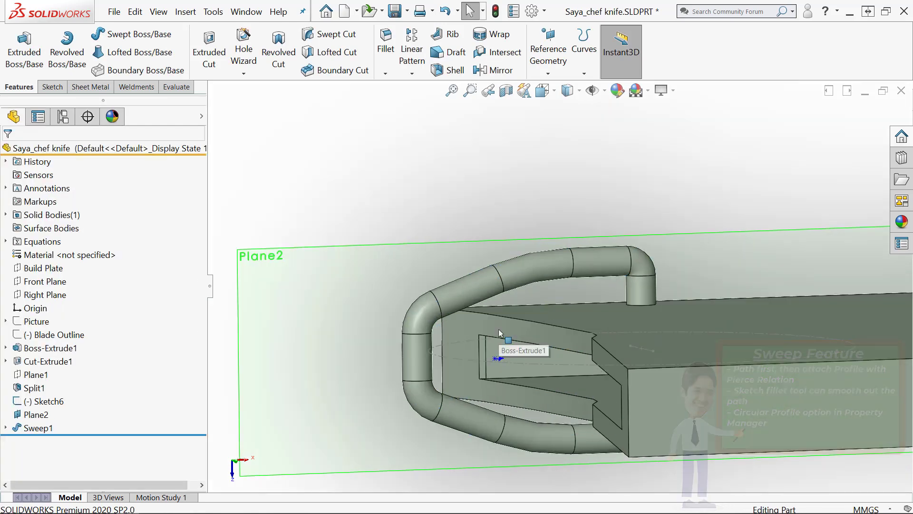
Sweep Sketch12 square profile along Sketch7 and fillet the lock edges 1 mm with tangent propagation.
click(37, 428)
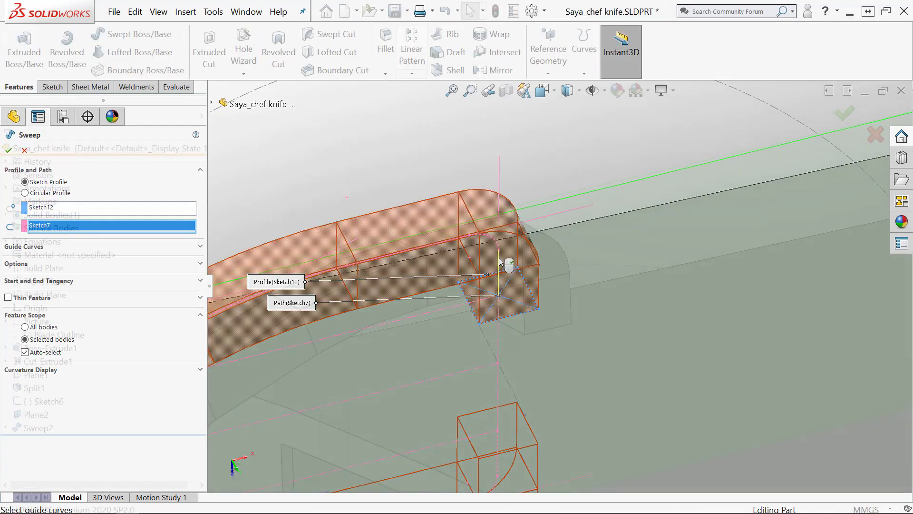
click(386, 44)
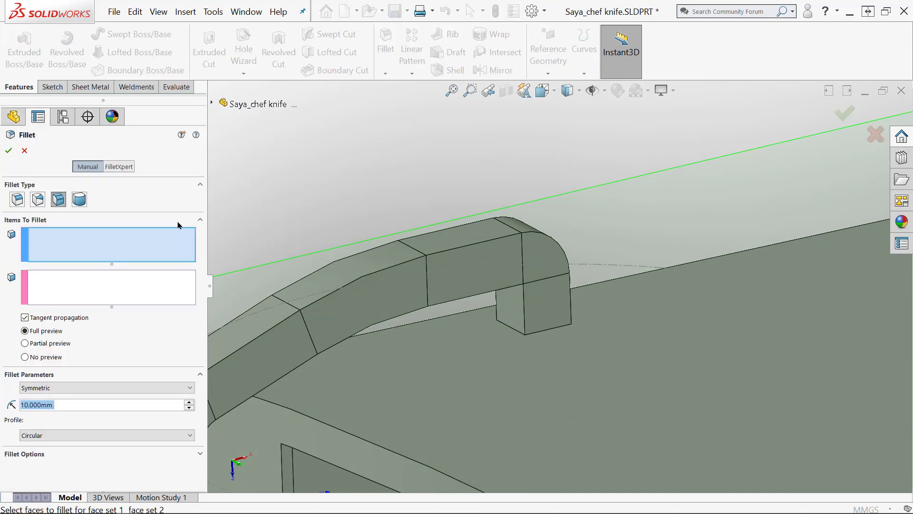
click(523, 303)
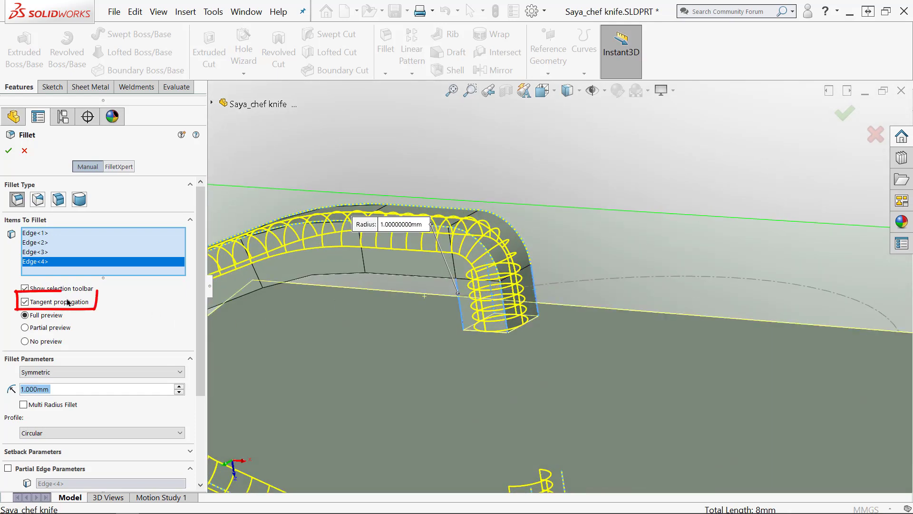
click(25, 301)
text(Base Shape)
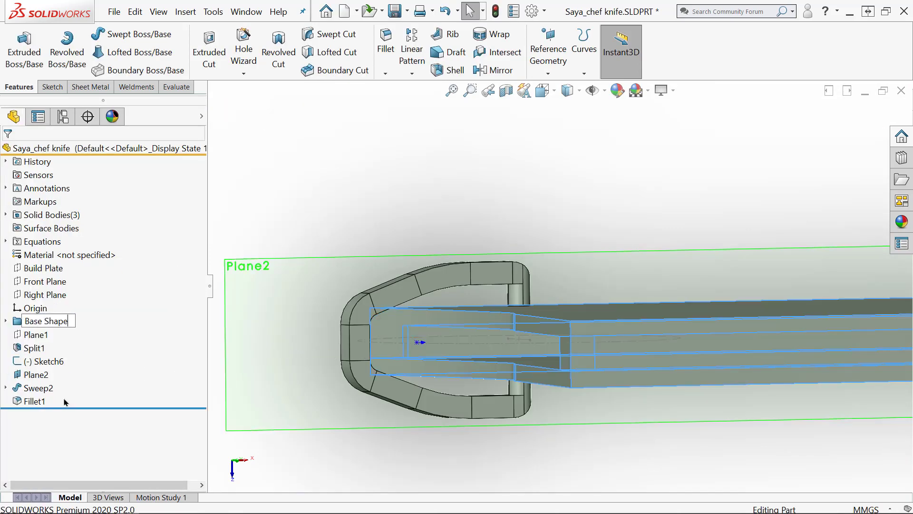
Group features into Split and Swivel Lock folders and sketch a circle on the lock end face.
right_click(36, 334)
text(Swivel Lock)
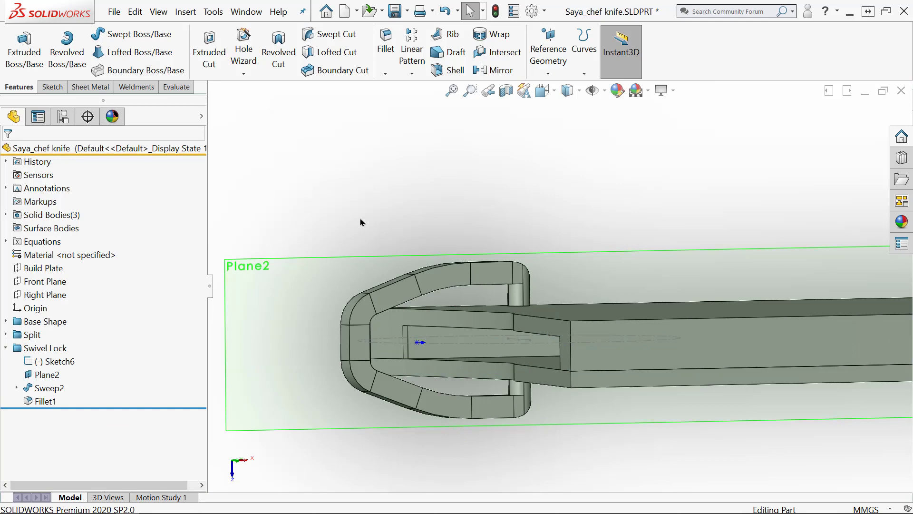
click(255, 50)
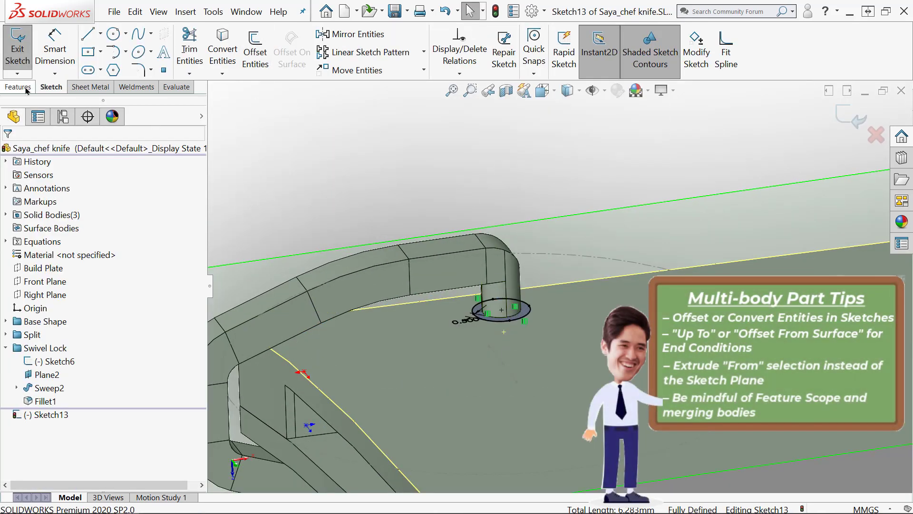
Extrude the circle Up To Surface as a pivot ring, then start a second extrusion from the blade face.
click(17, 87)
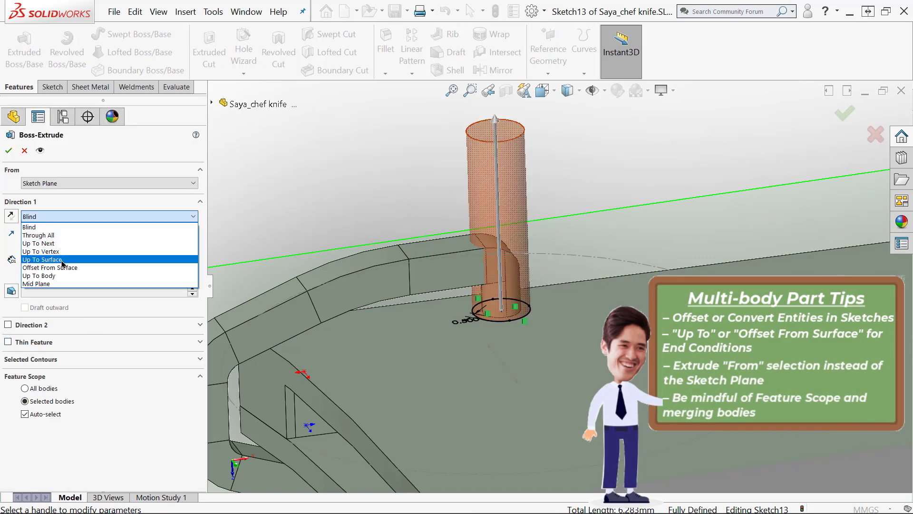
click(49, 267)
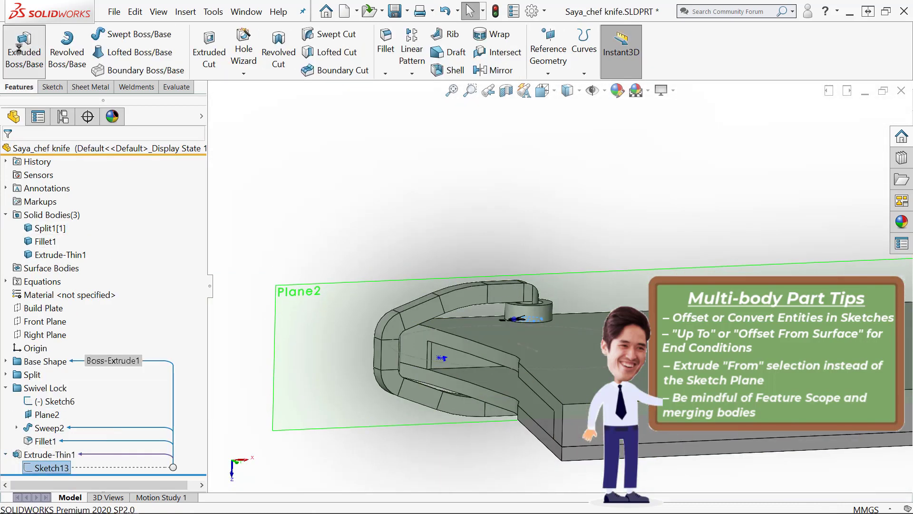
click(23, 51)
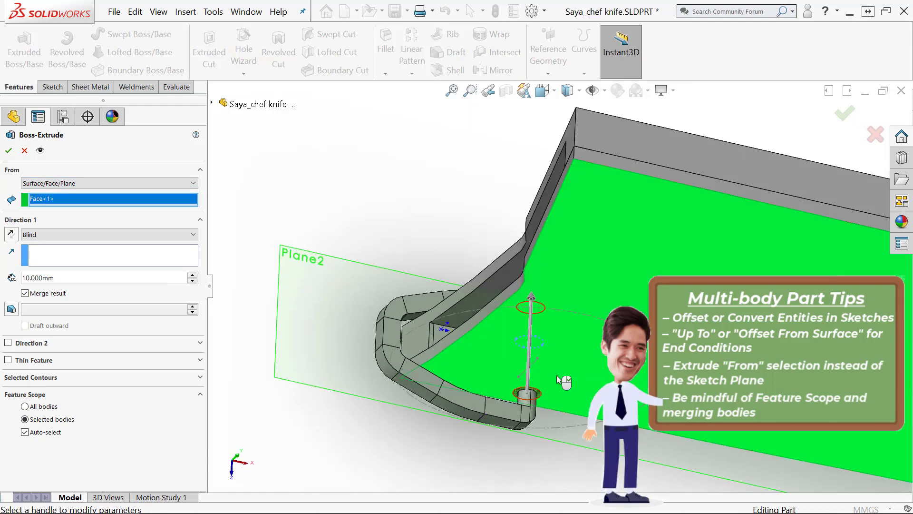
click(109, 234)
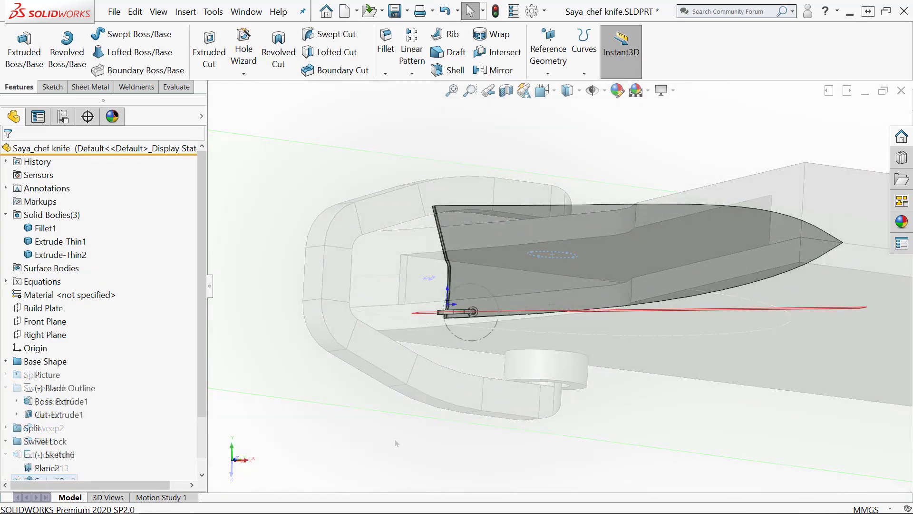
Save Bodies as Saya_bottom, Swivel lock and Saya_top and browse to create the Saya Asm assembly.
right_click(45, 214)
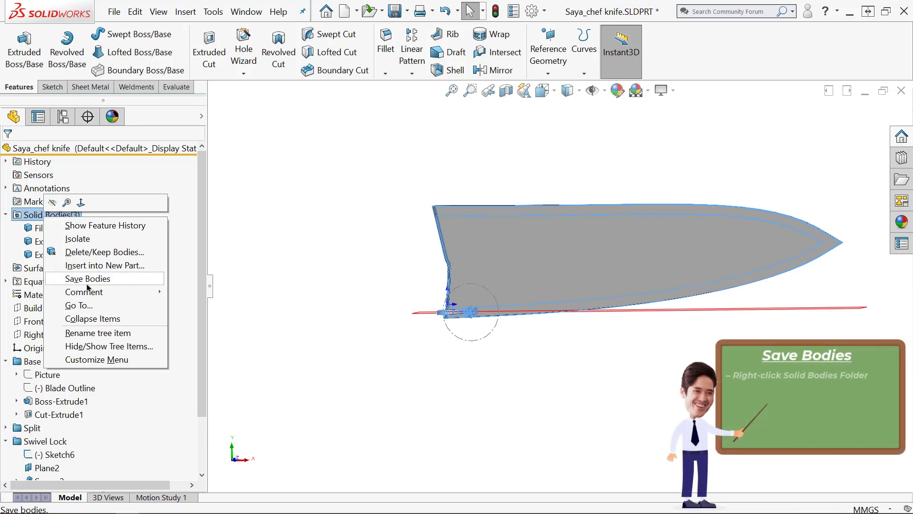
click(88, 279)
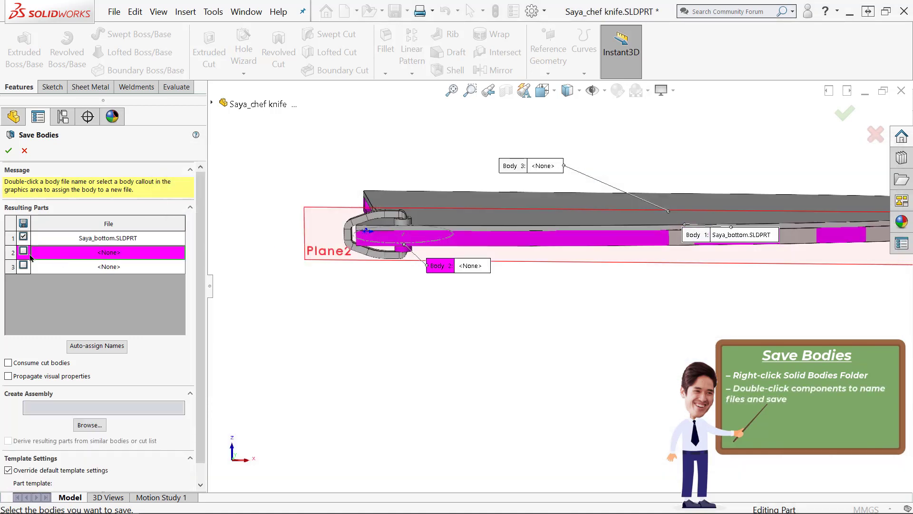
double_click(108, 252)
text(Saya_top)
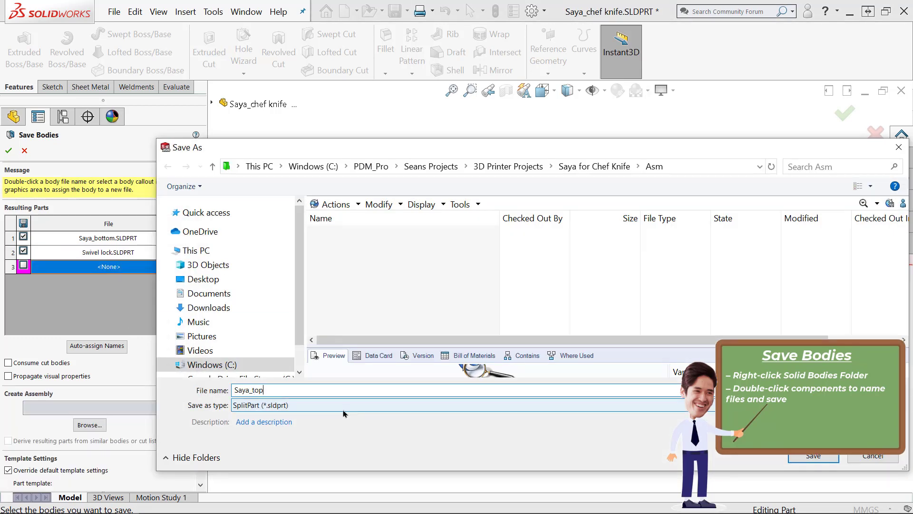
click(812, 456)
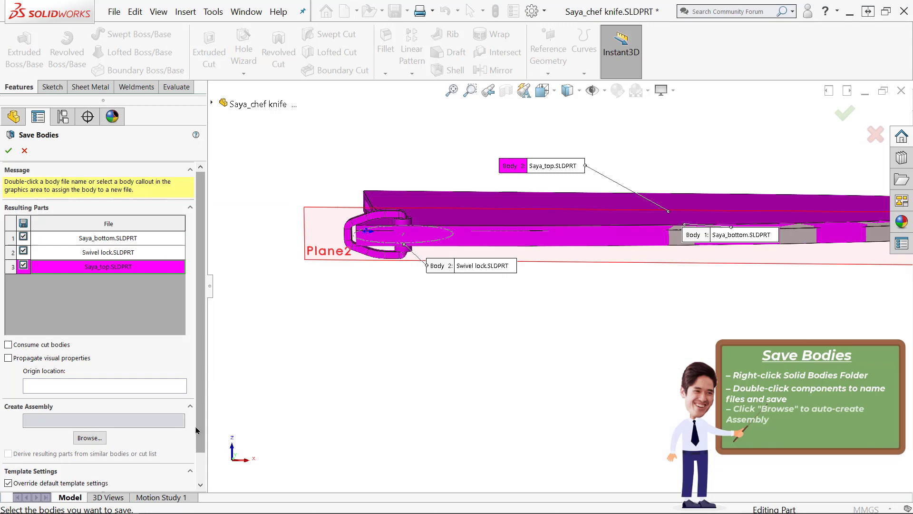
click(90, 438)
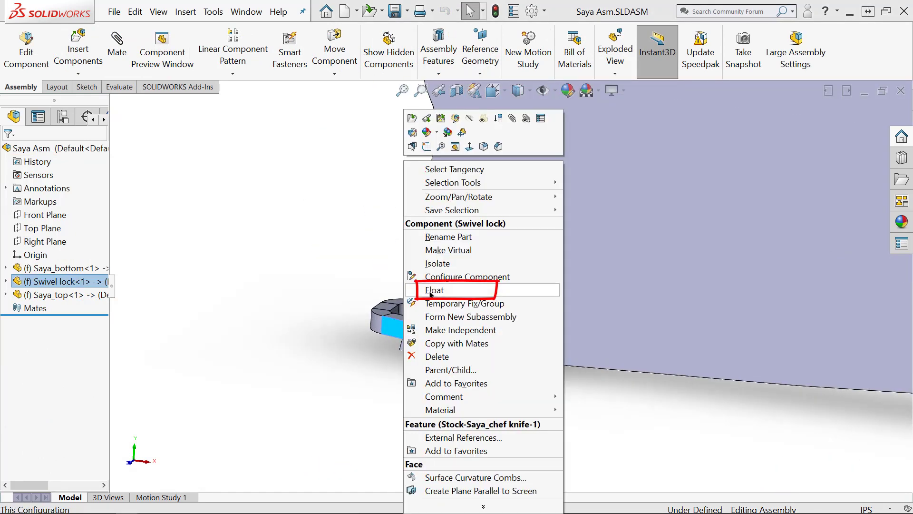
Float the Swivel lock component, compare with the part window and select Top Plane for evaluation.
click(436, 290)
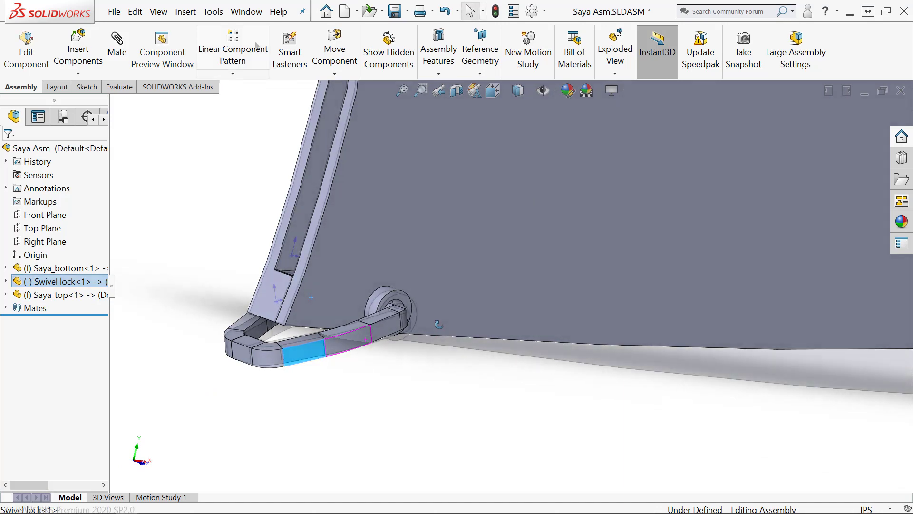
click(334, 47)
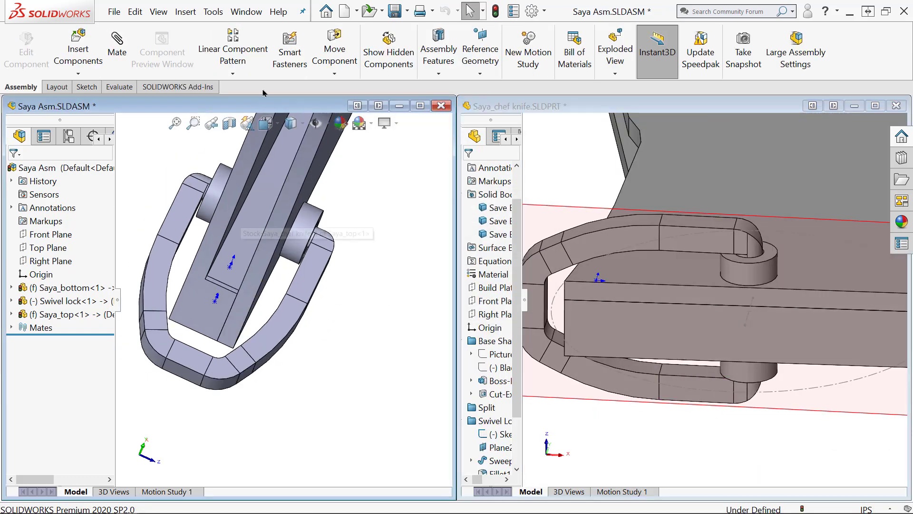
click(334, 50)
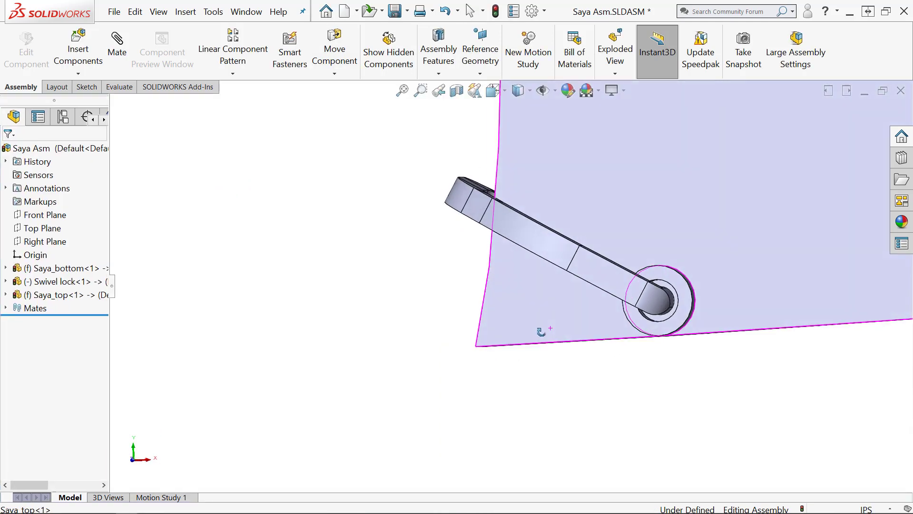
click(43, 228)
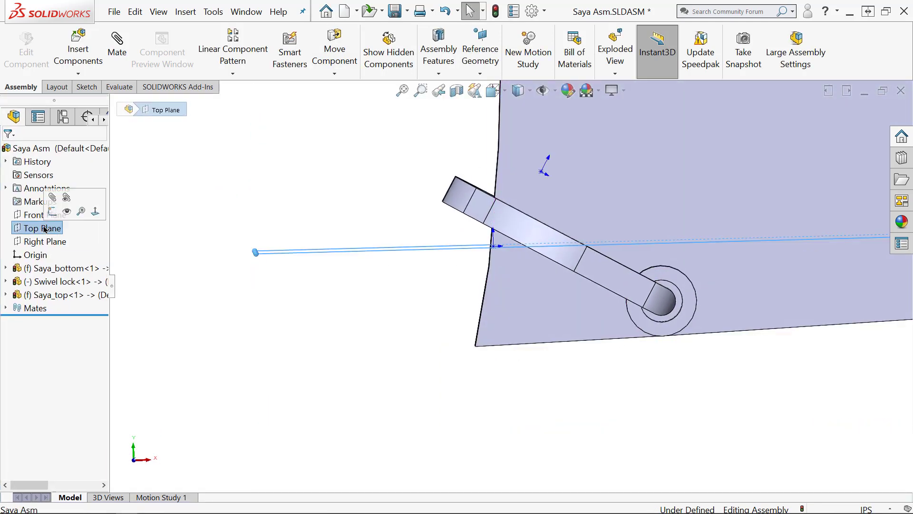
click(118, 86)
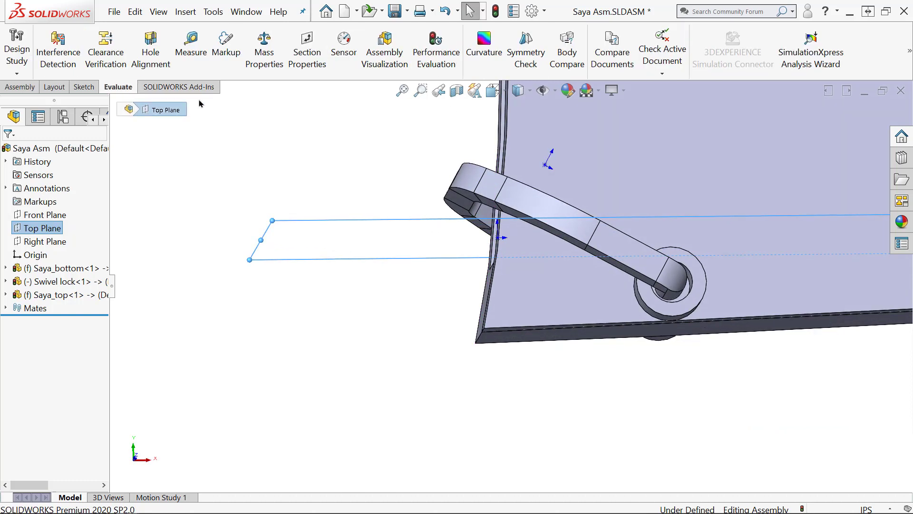
Measure the swivel lock face's angle to Top Plane and copy the value.
click(190, 49)
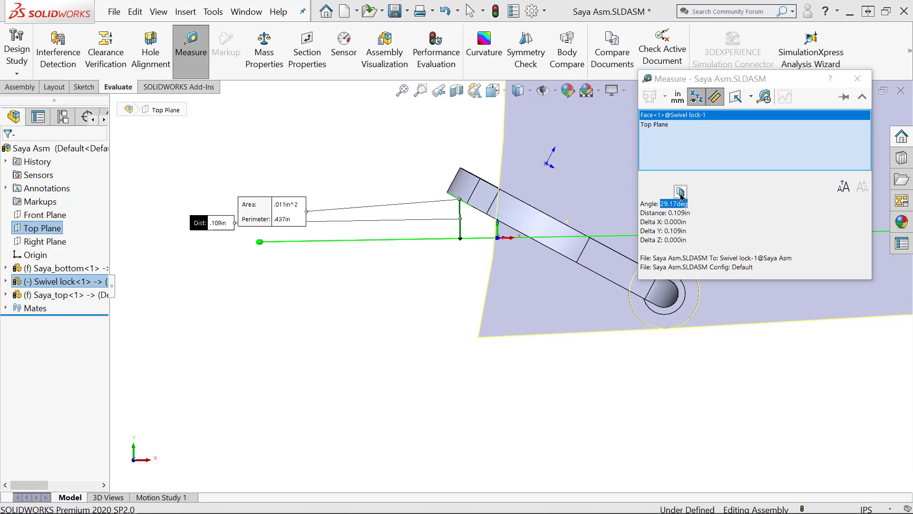
click(856, 79)
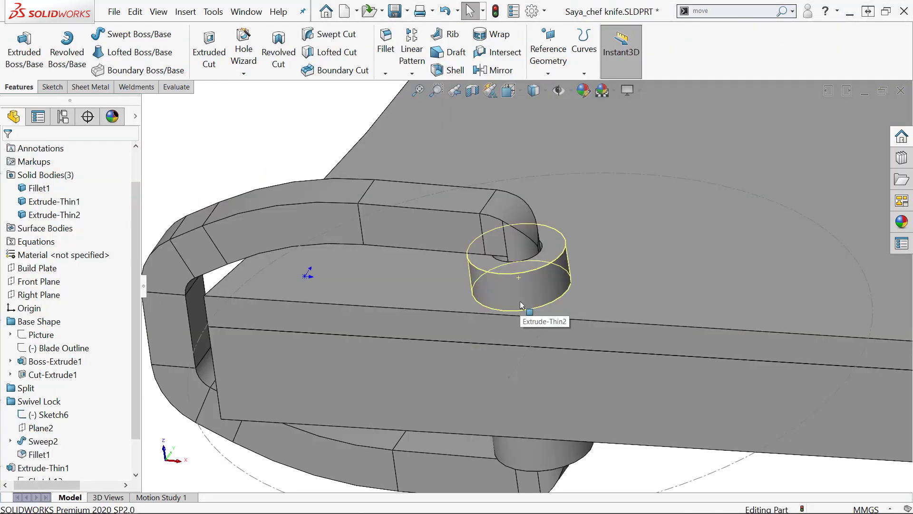
Insert reference Point1 at the centre of the pivot face.
click(547, 44)
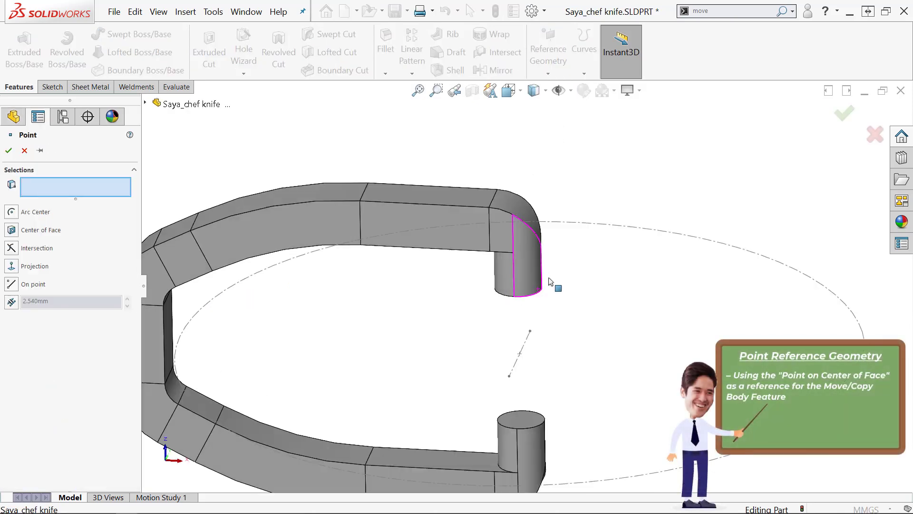
click(520, 296)
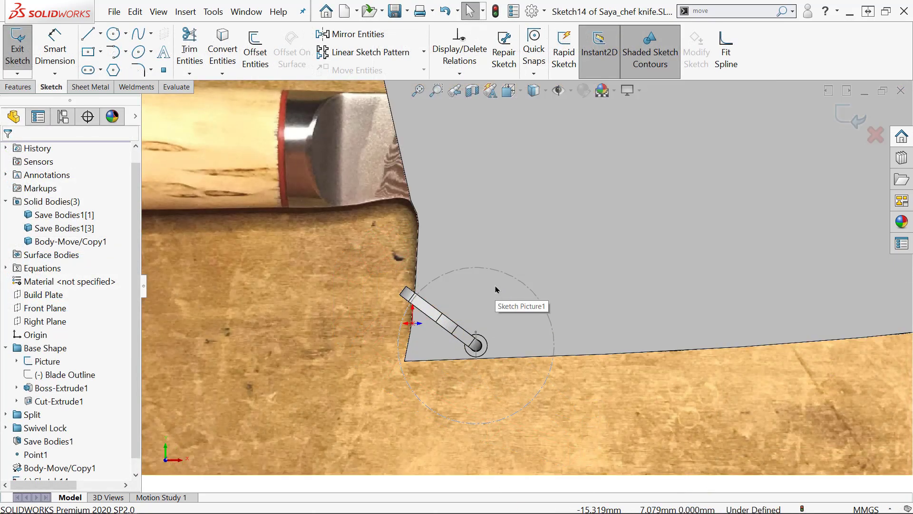
Select the Sketch14 spline and drag its control vertex to reshape the blade-heel notch.
click(136, 33)
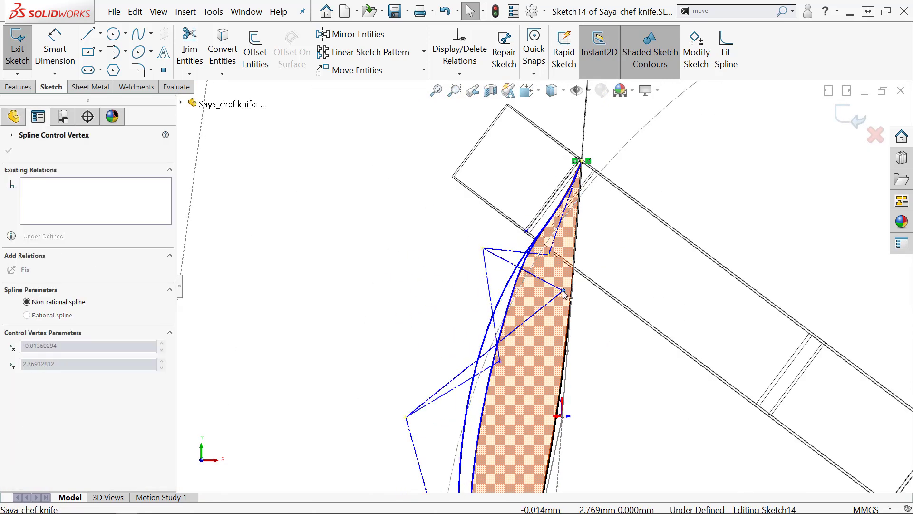
drag(564, 292, 464, 251)
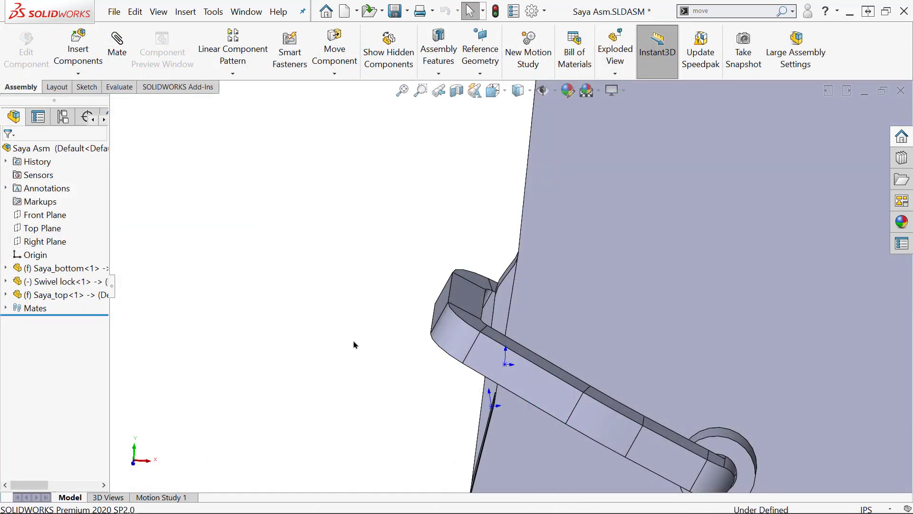
Start Move Component with collision detection on all components and drag the swivel lock against the blade.
click(334, 50)
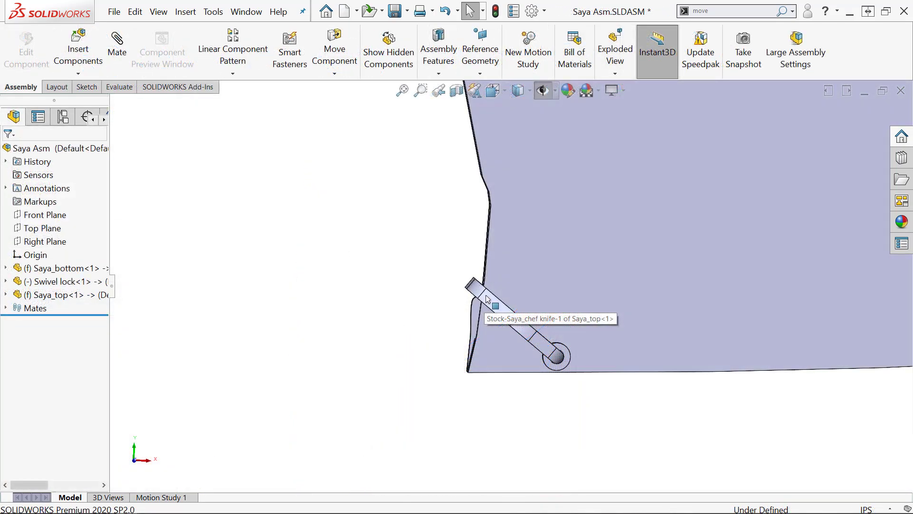
click(334, 48)
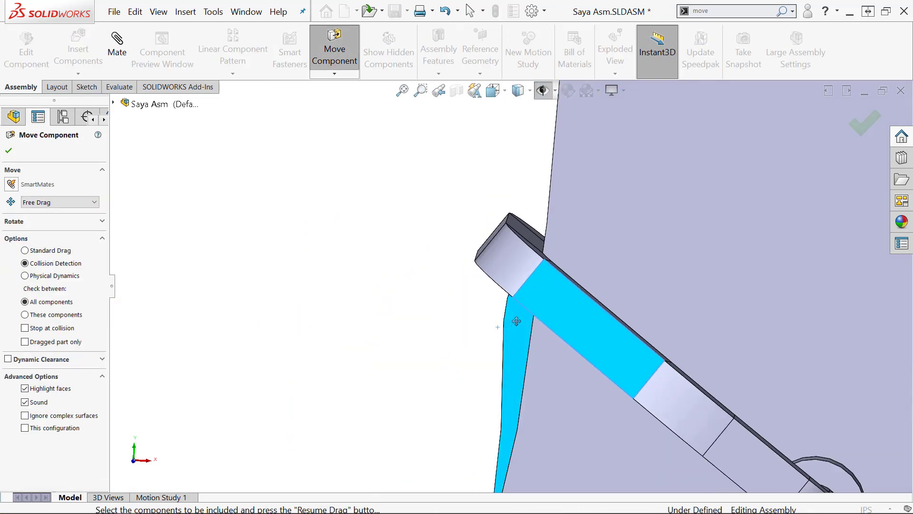